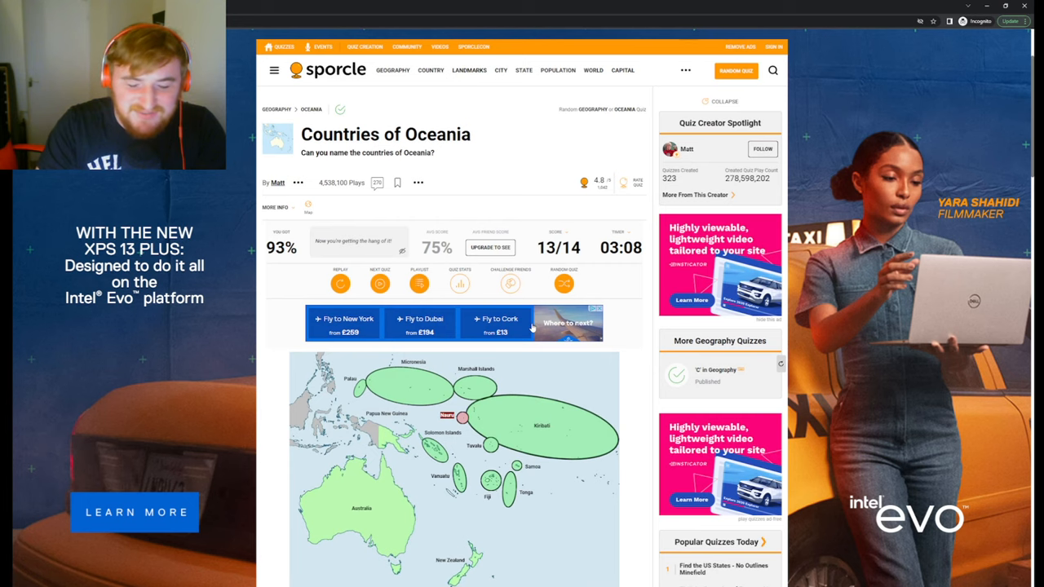
{"action": "scroll", "scroll_direction": "down", "scroll_amount": 3}
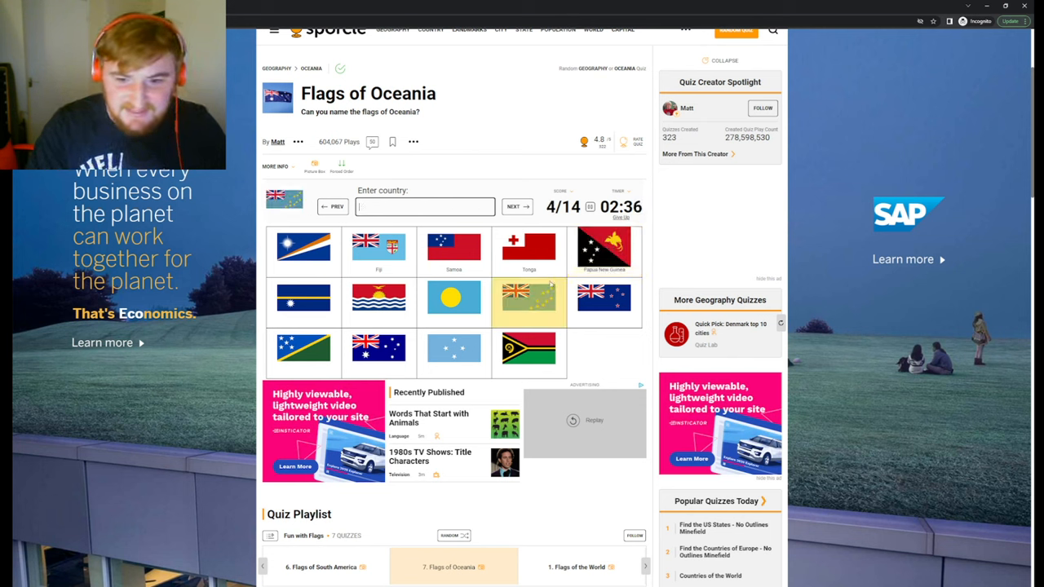
{"action": "type", "text": "solomo"}
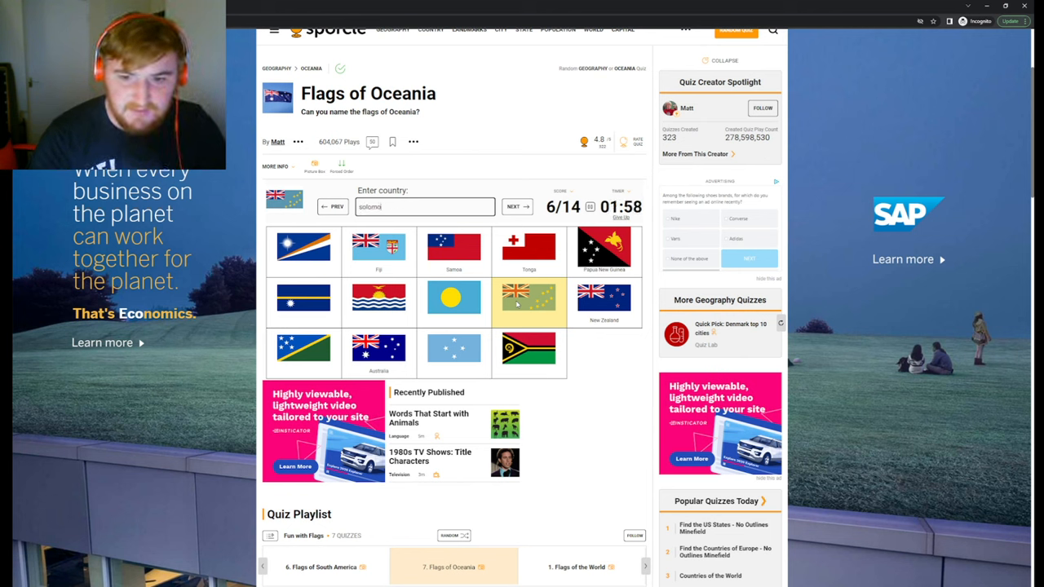